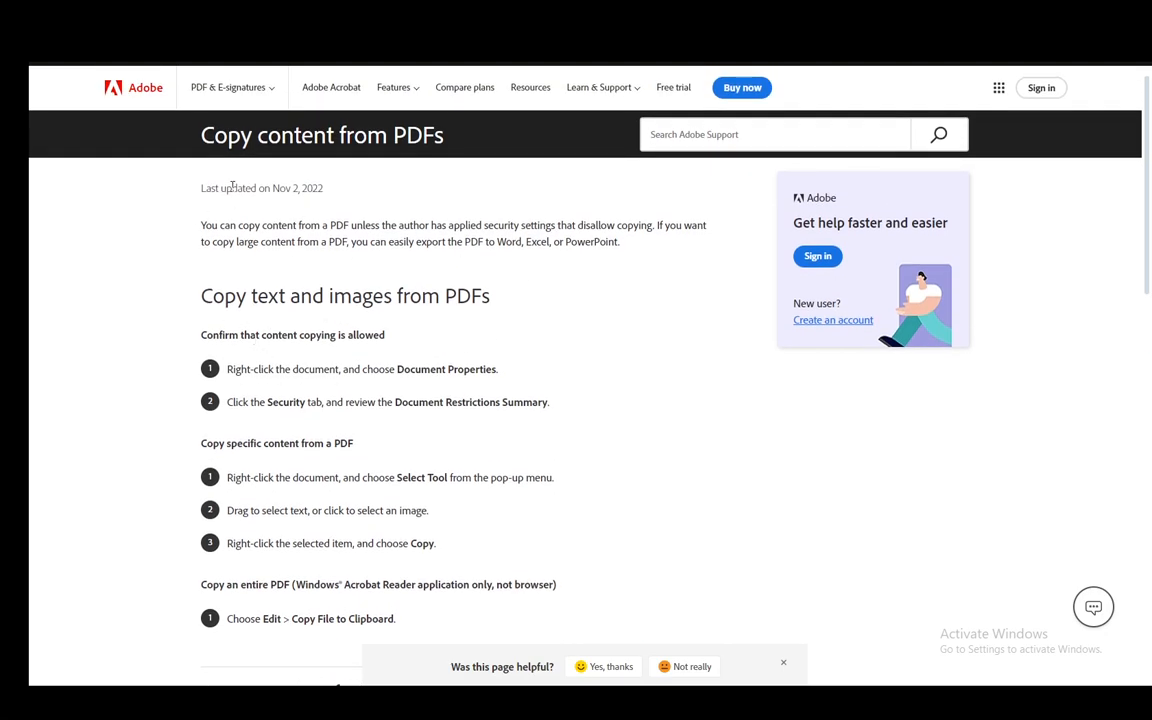
pyautogui.moveTo(472, 149)
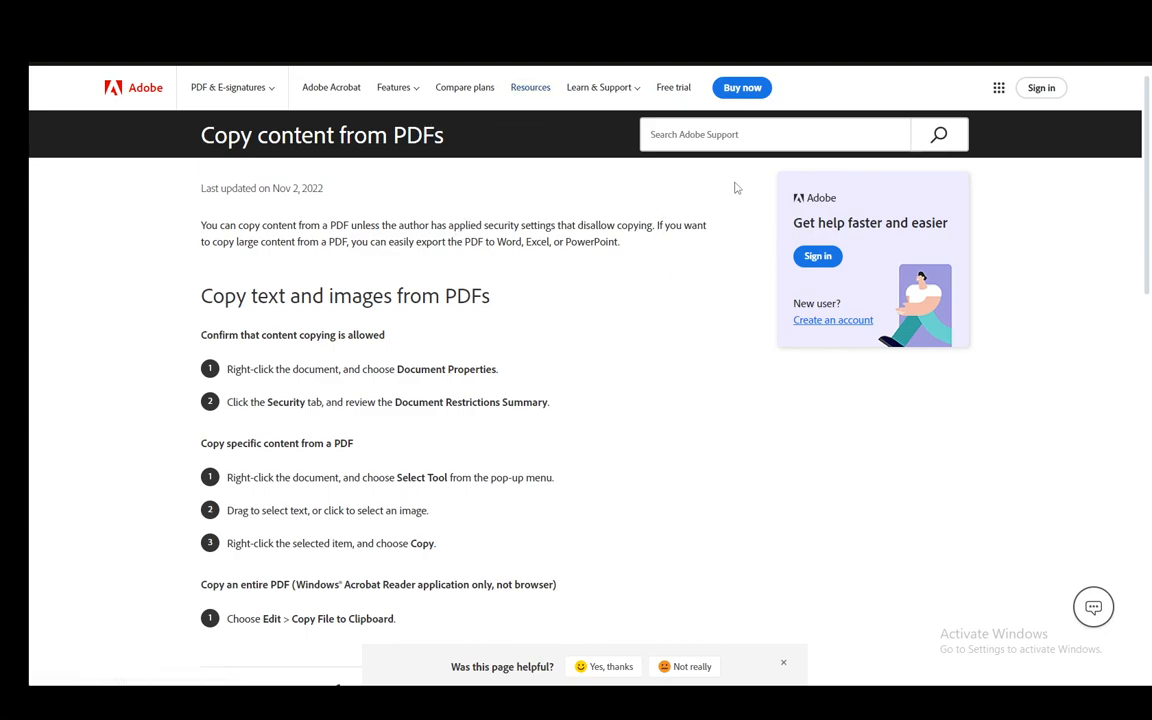
pyautogui.moveTo(590, 184)
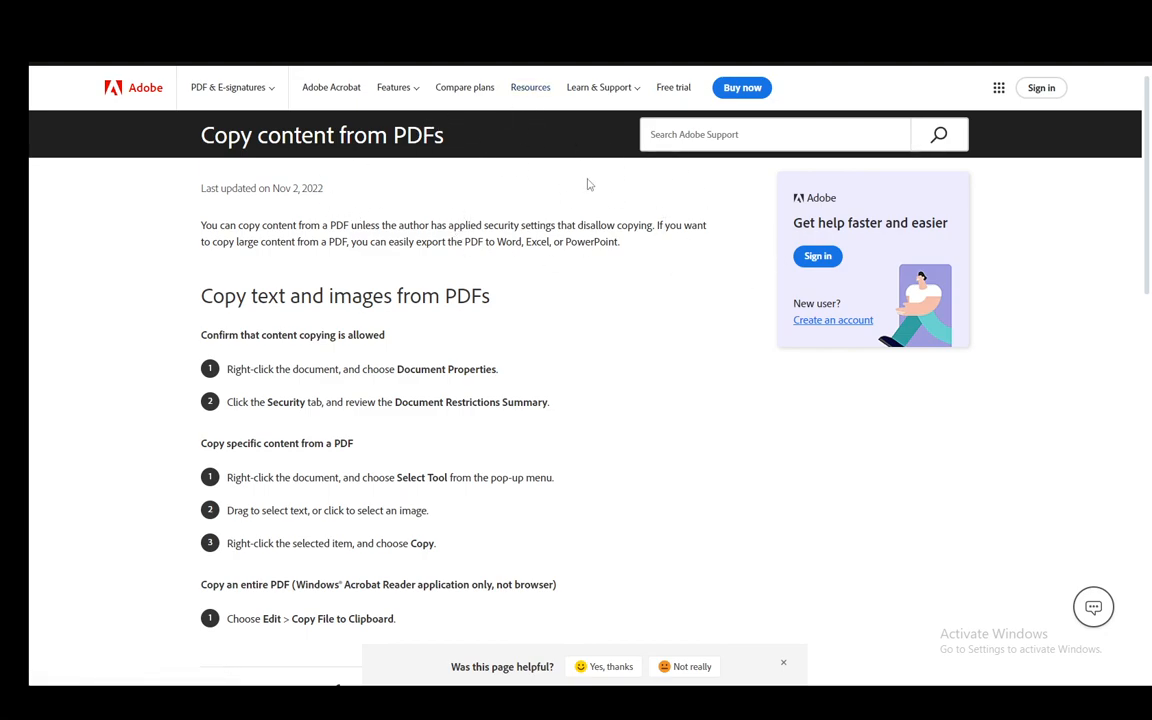
pyautogui.moveTo(460, 159)
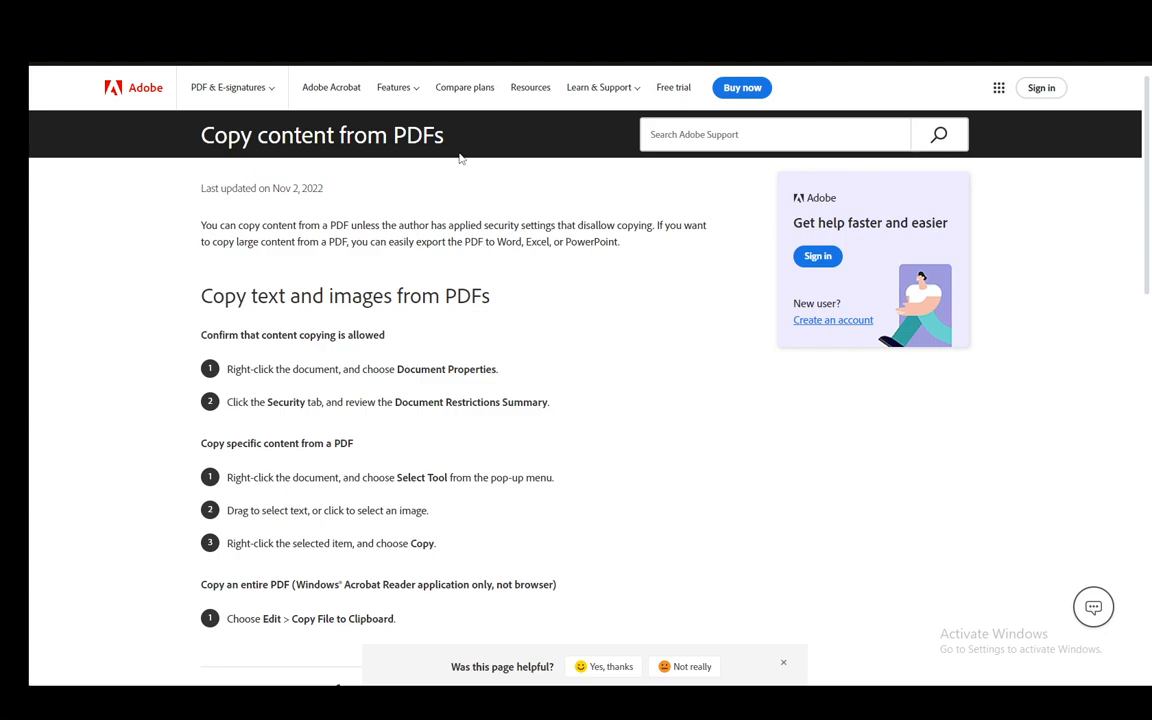
pyautogui.moveTo(548, 363)
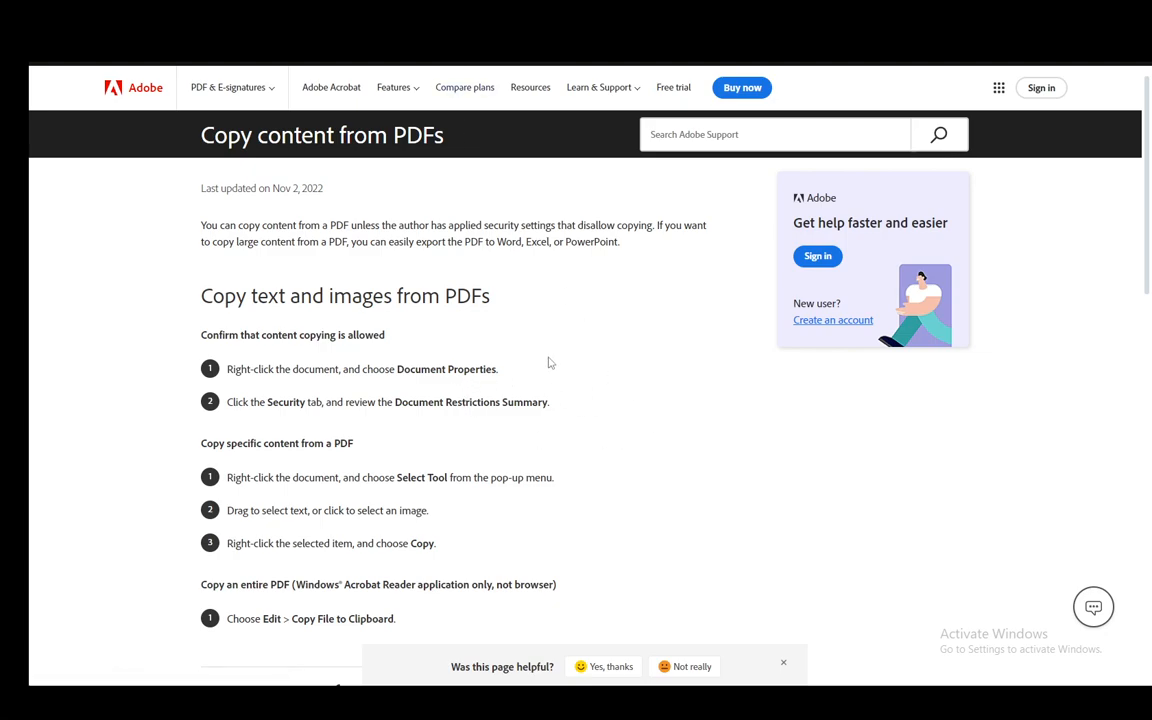
pyautogui.scroll(-3)
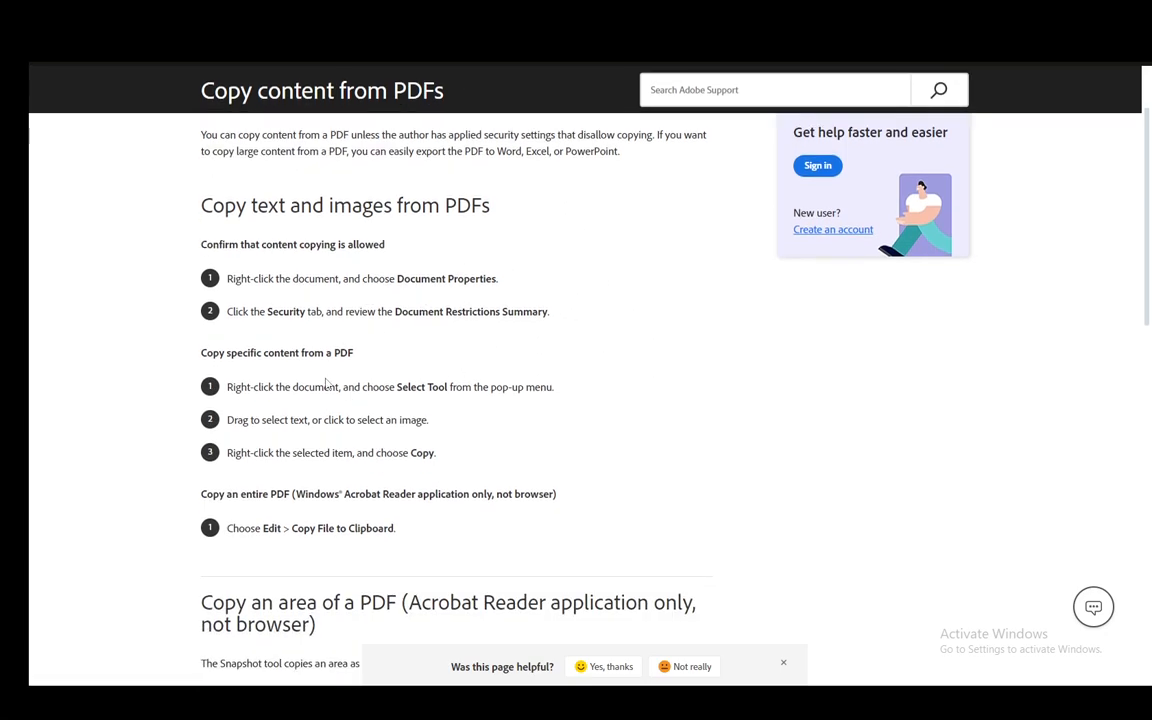
pyautogui.moveTo(560, 263)
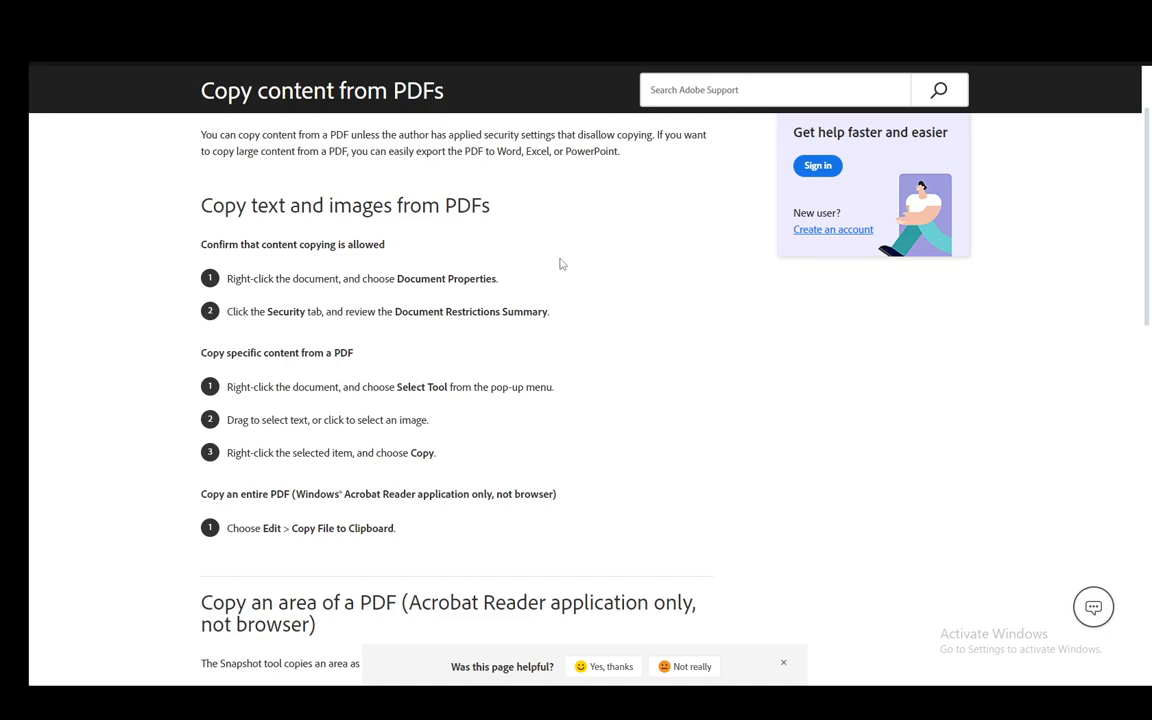
pyautogui.scroll(-3)
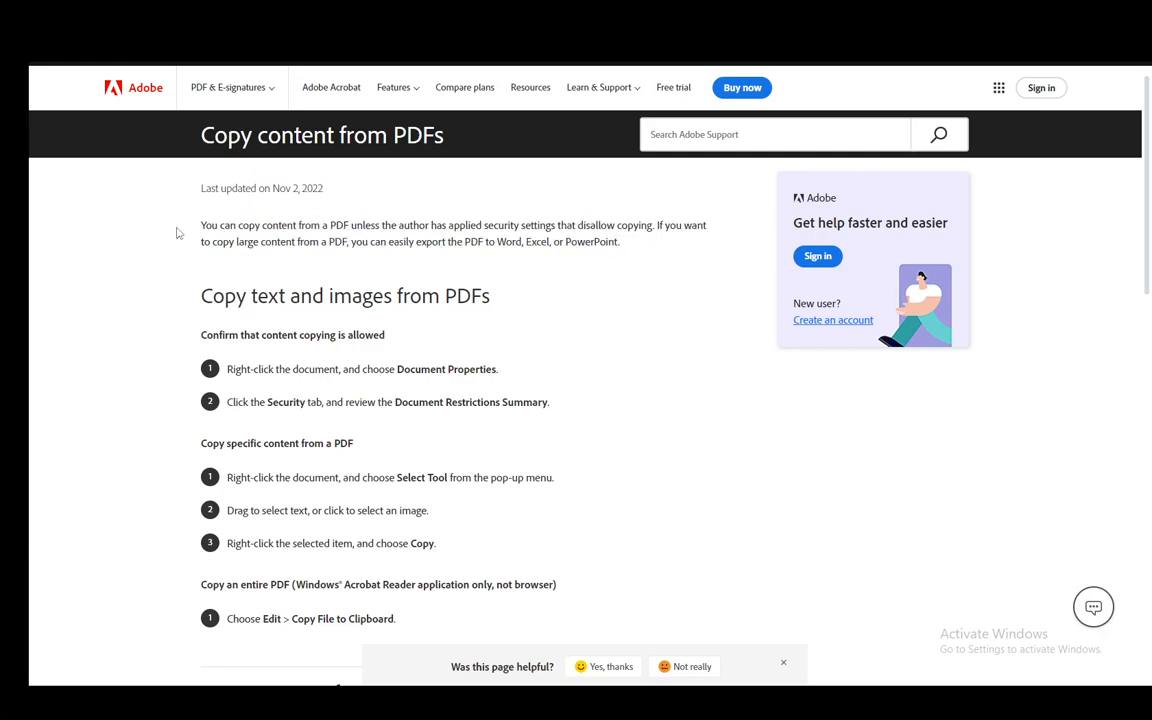
pyautogui.moveTo(472, 205)
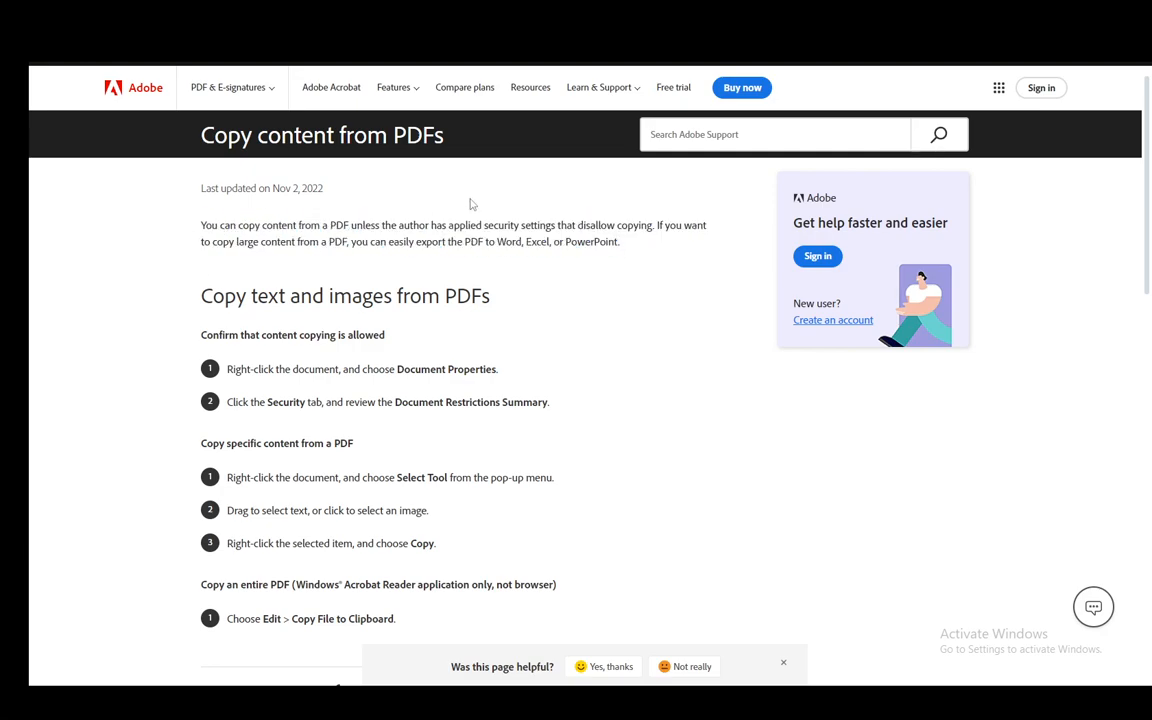